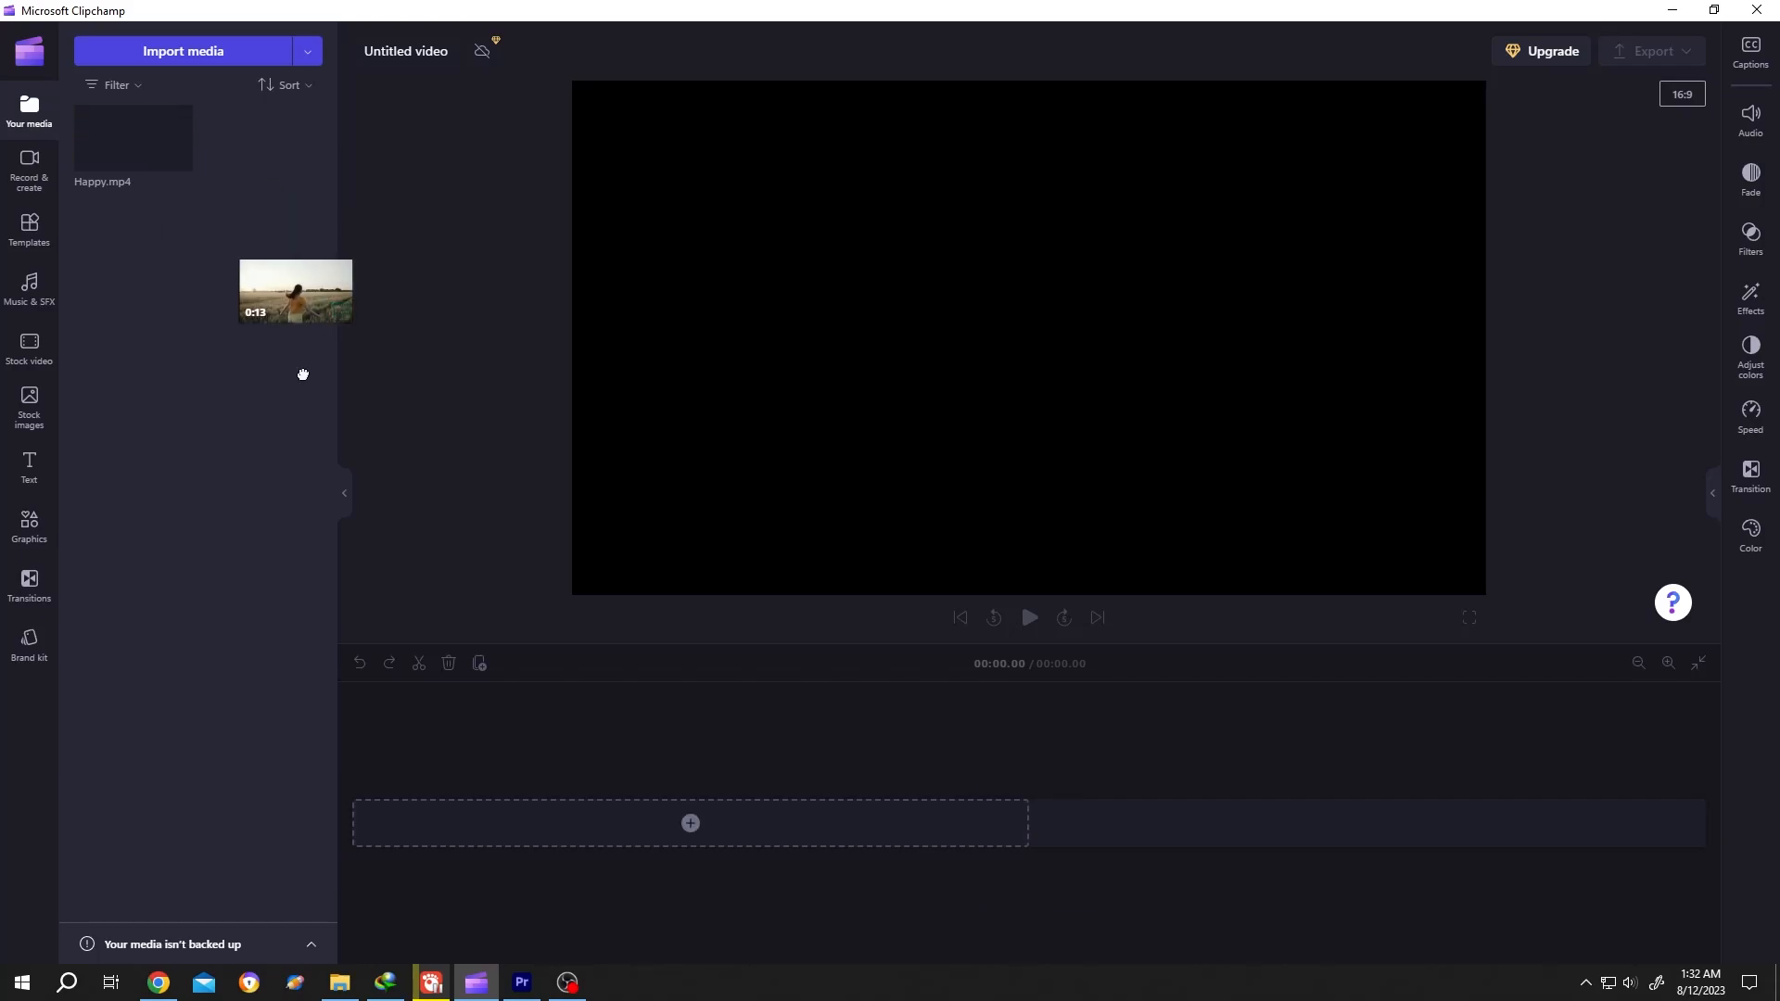
Step: Drag Happy.mp4 onto the timeline and search 'rec' in the Start menu for Voice Recorder
{"action": "left_click_drag", "start_coordinate": [295, 291], "coordinate": [590, 827]}
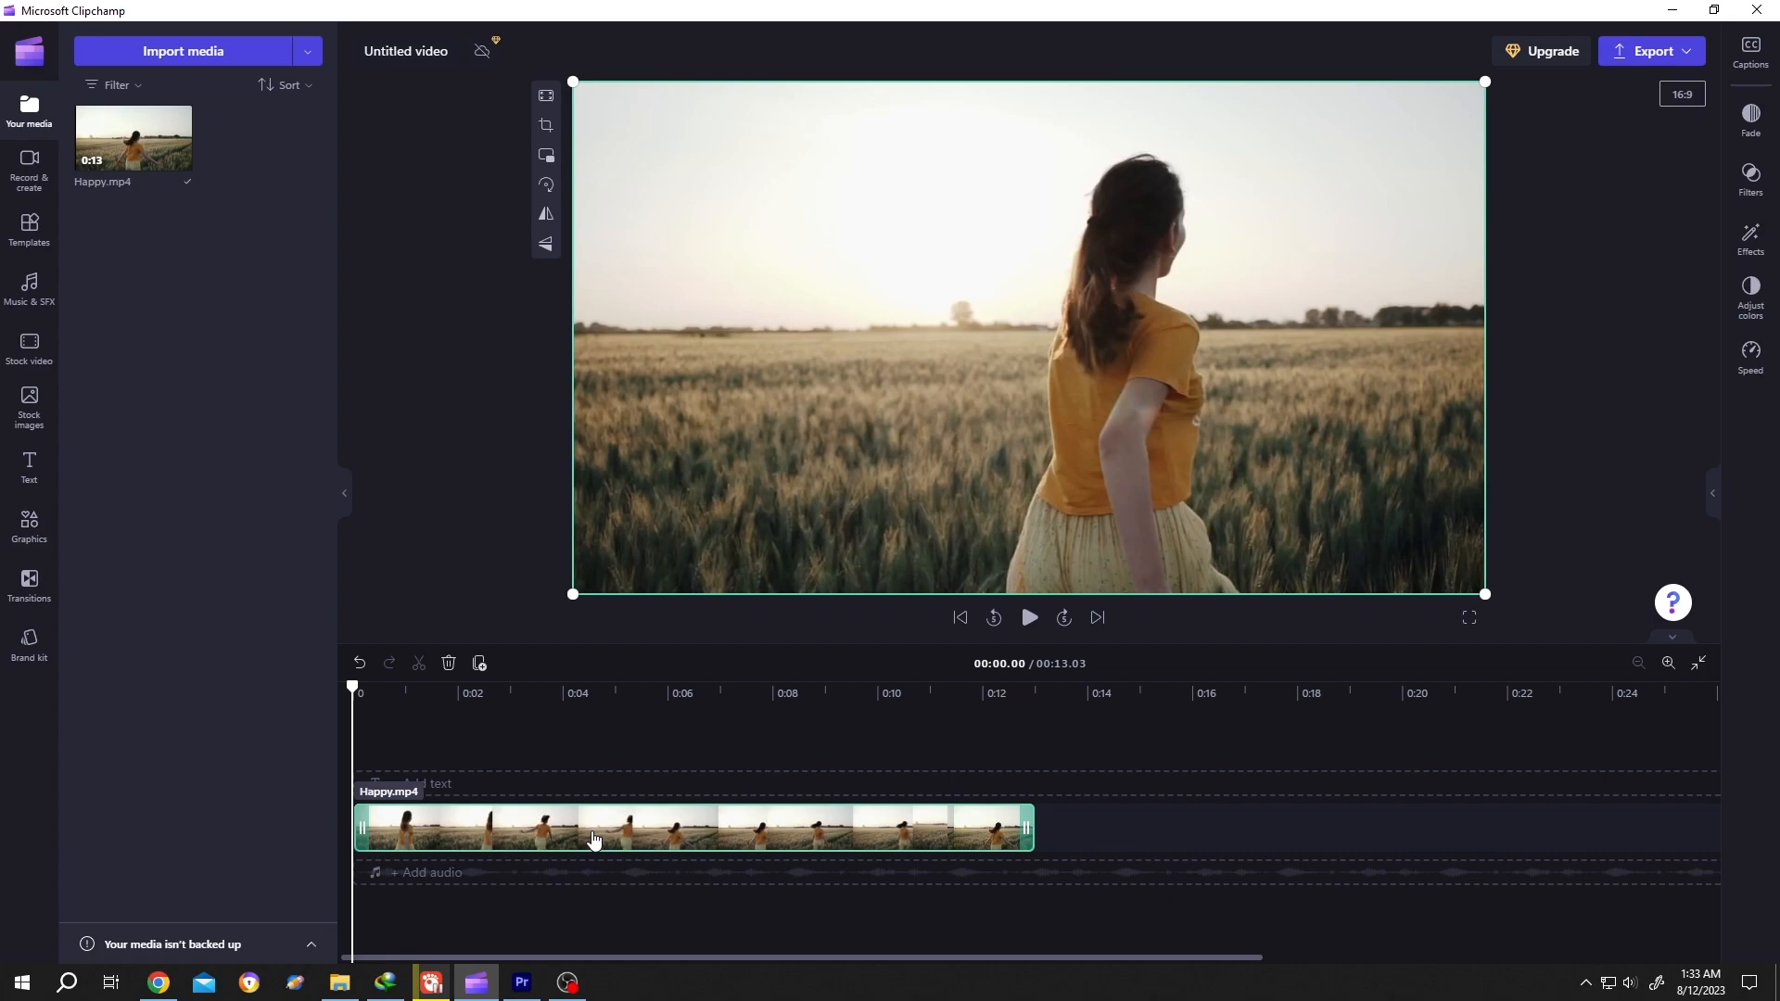
{"action": "left_click", "coordinate": [21, 982]}
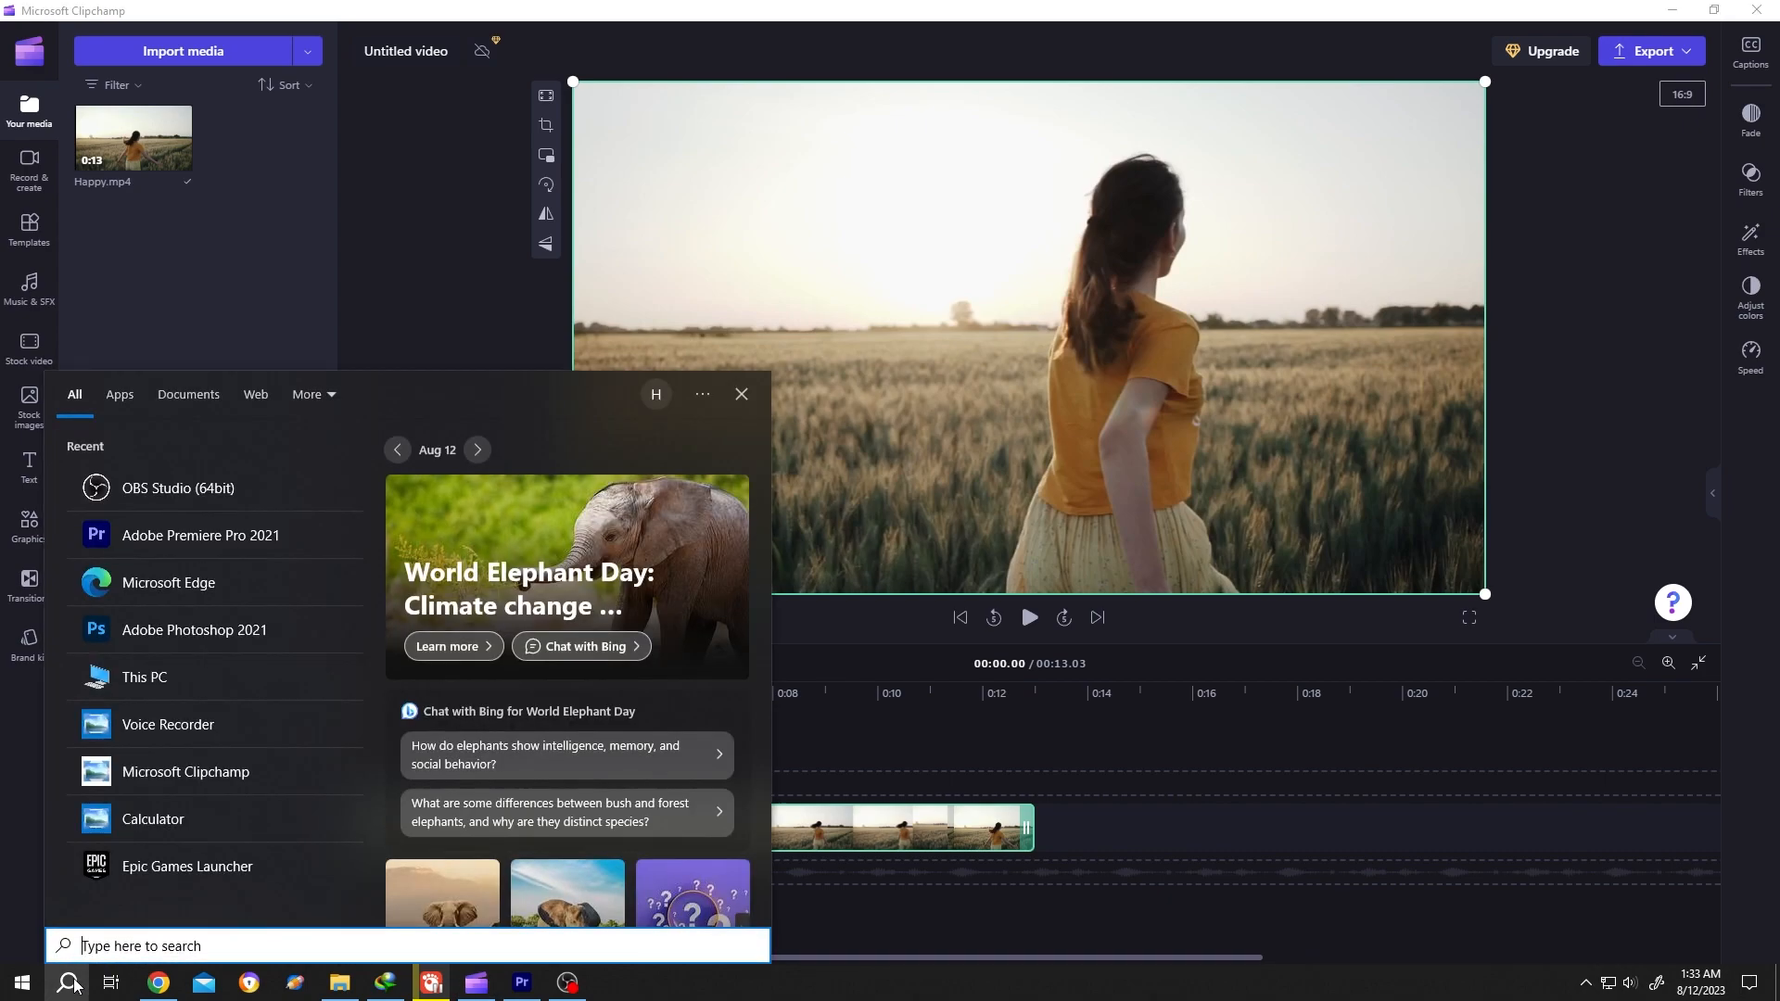
{"action": "type", "text": "rec"}
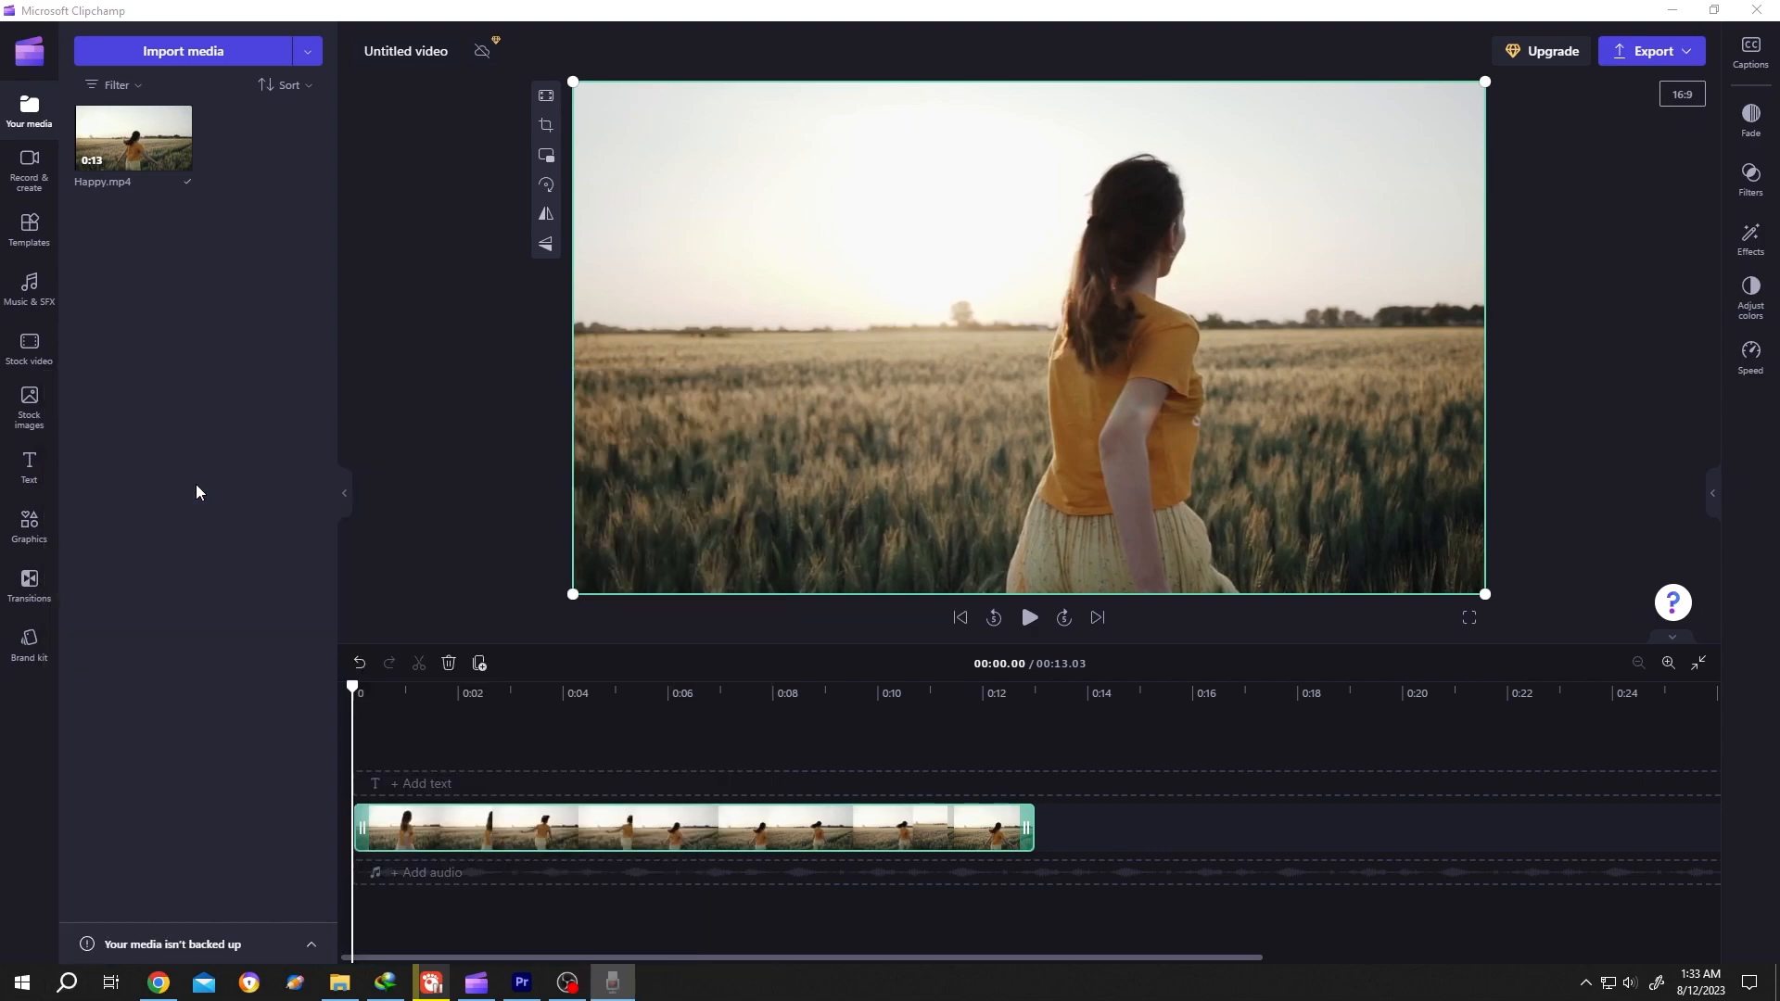
Step: Launch Voice Recorder and record a six-second voiceover
{"action": "left_click", "coordinate": [610, 992]}
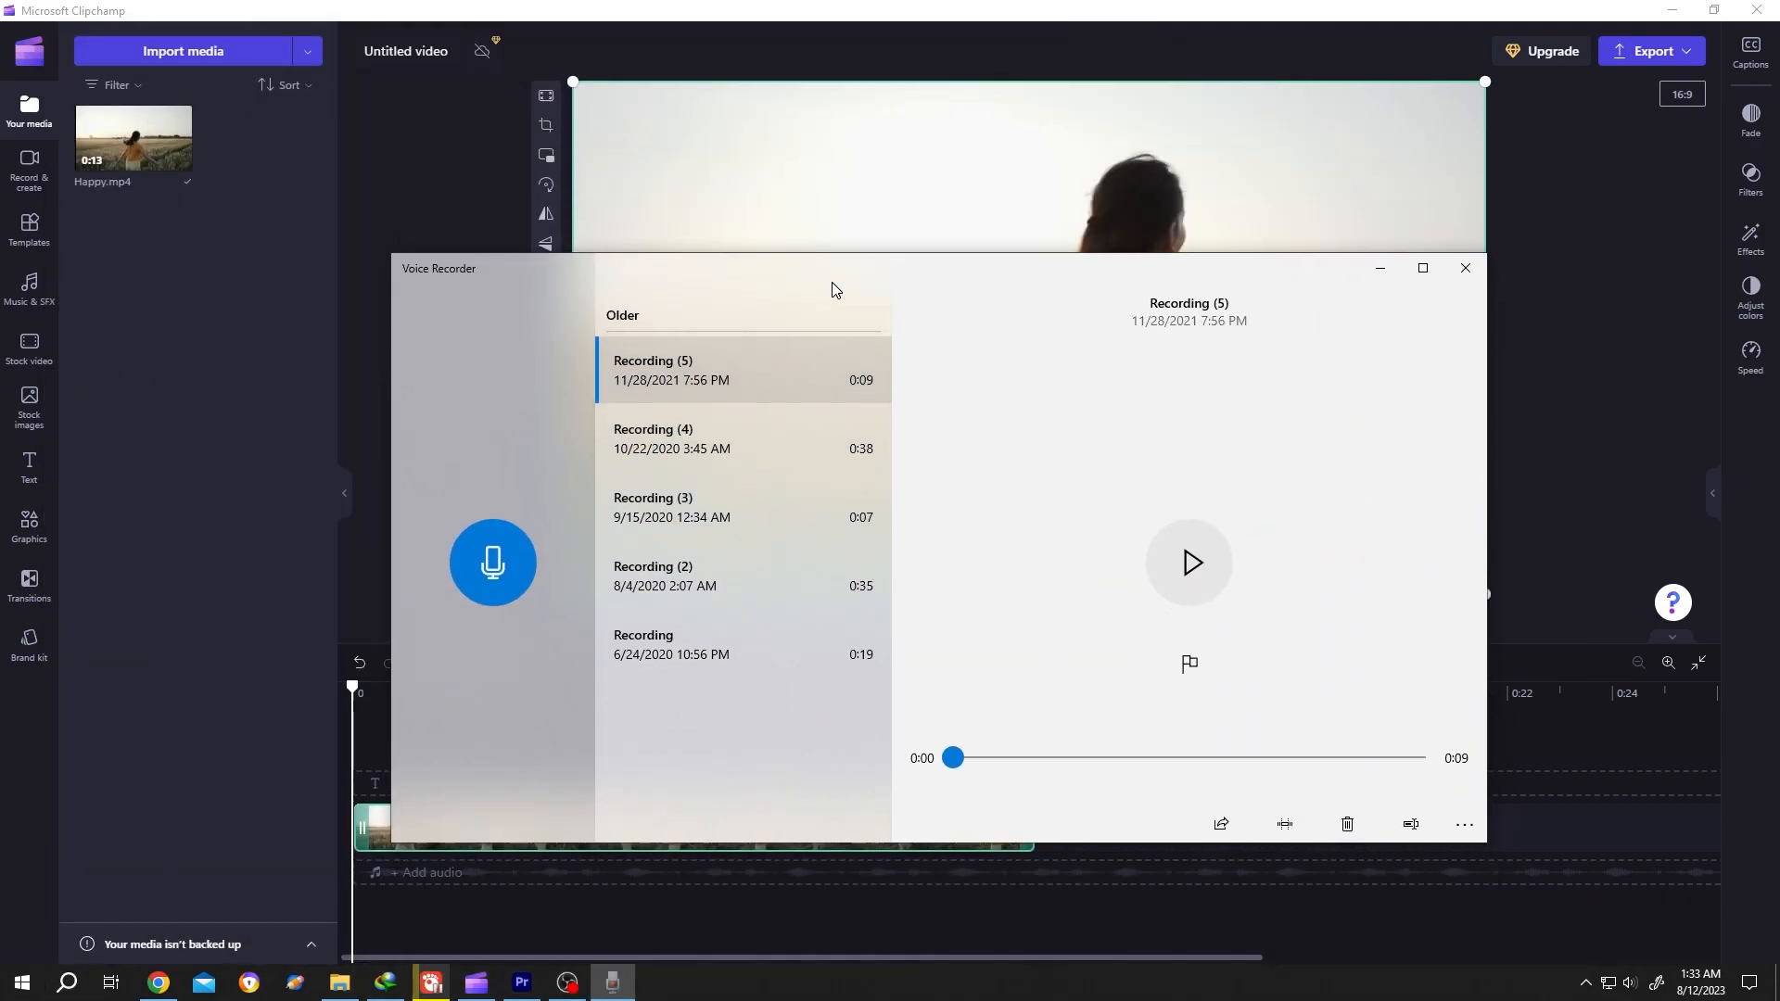
{"action": "mouse_move", "coordinate": [493, 563]}
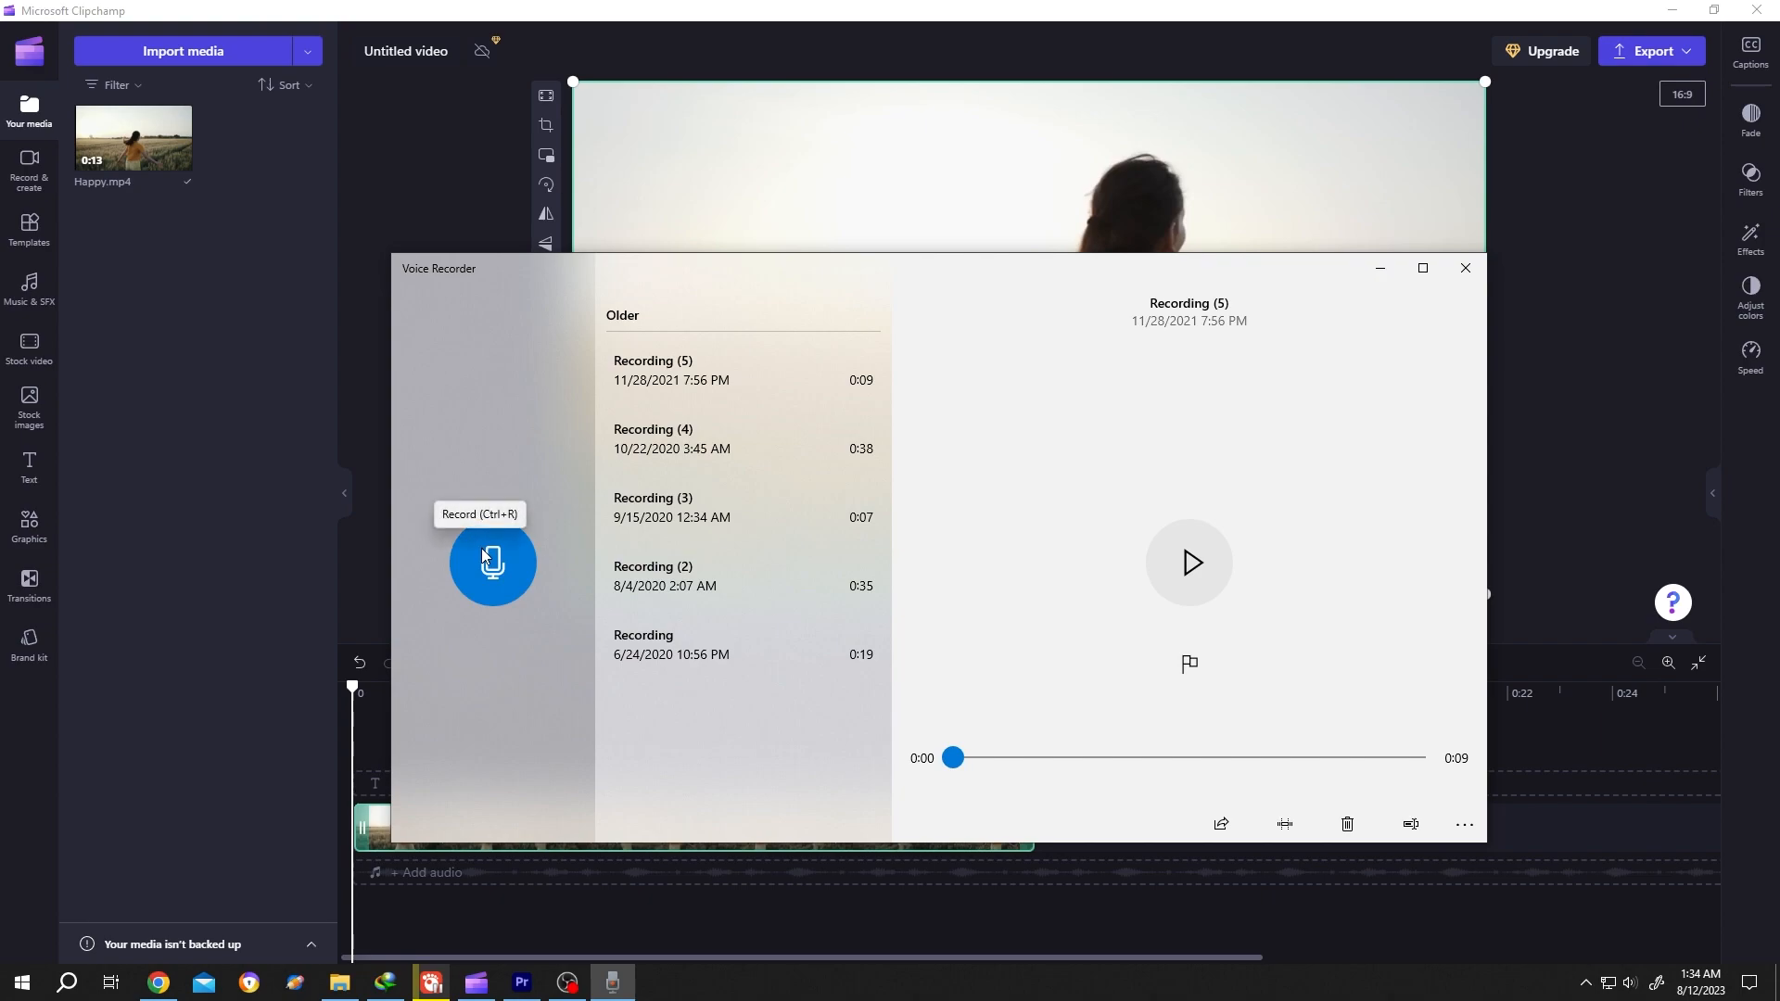
{"action": "left_click", "coordinate": [493, 563]}
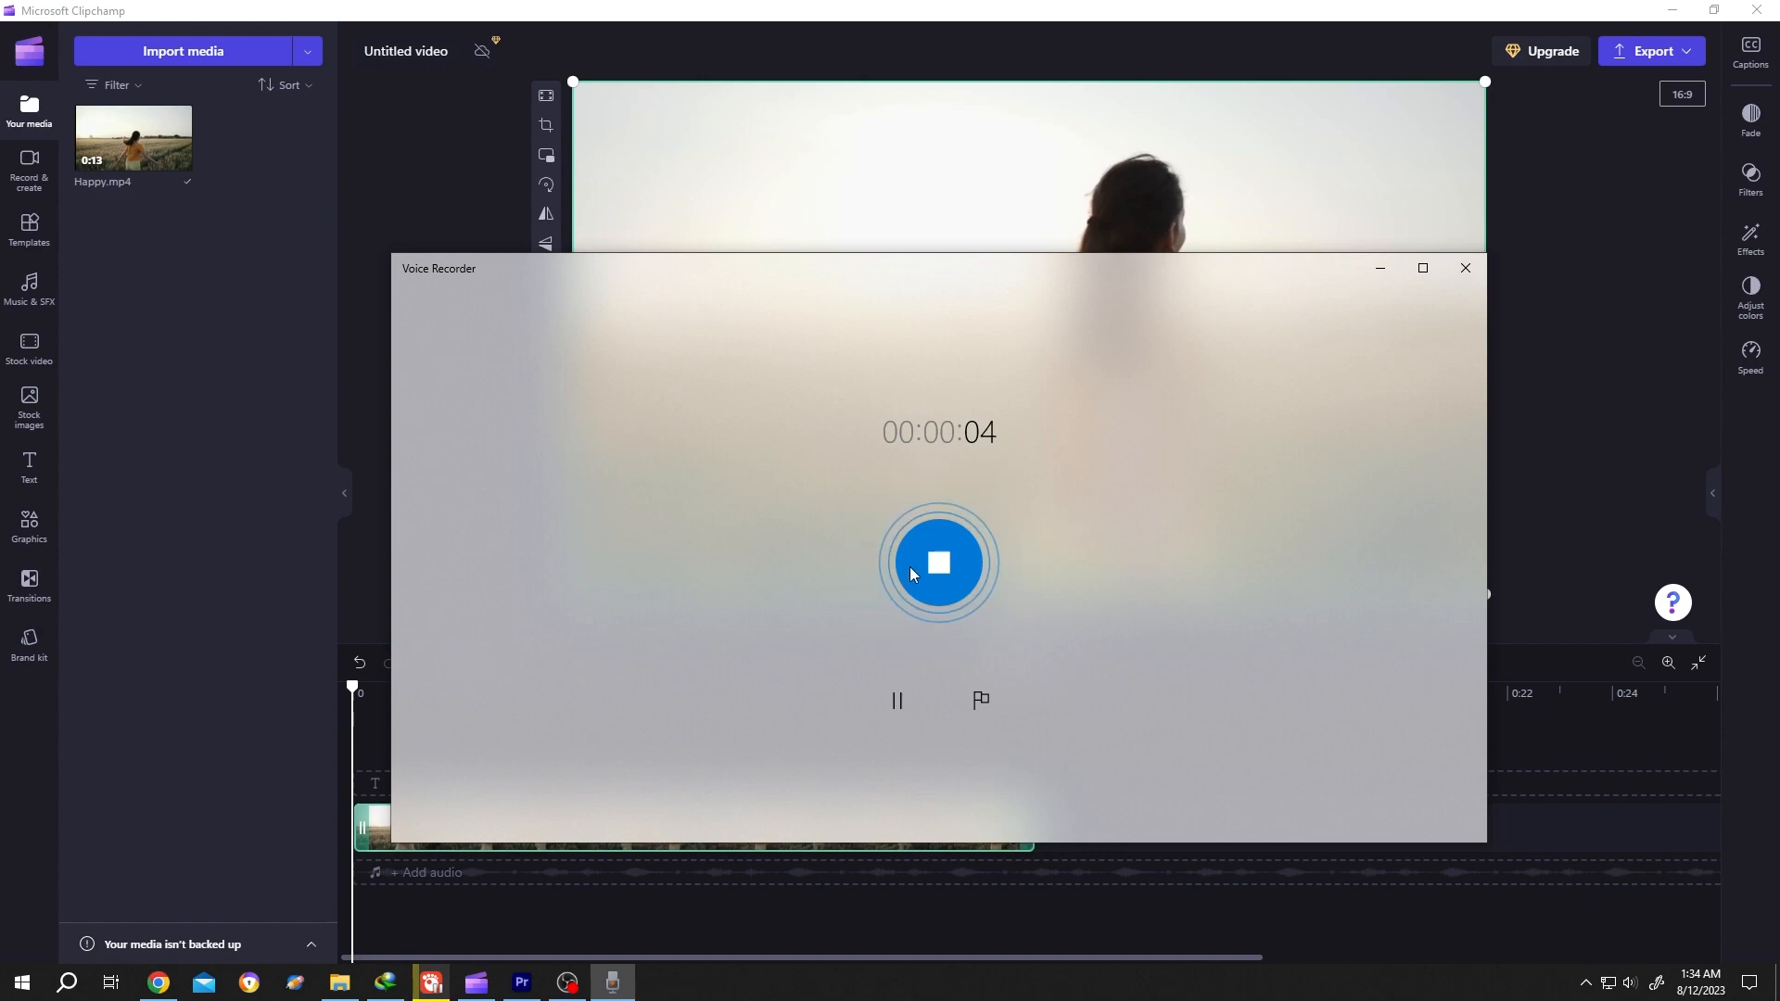
{"action": "left_click", "coordinate": [938, 564]}
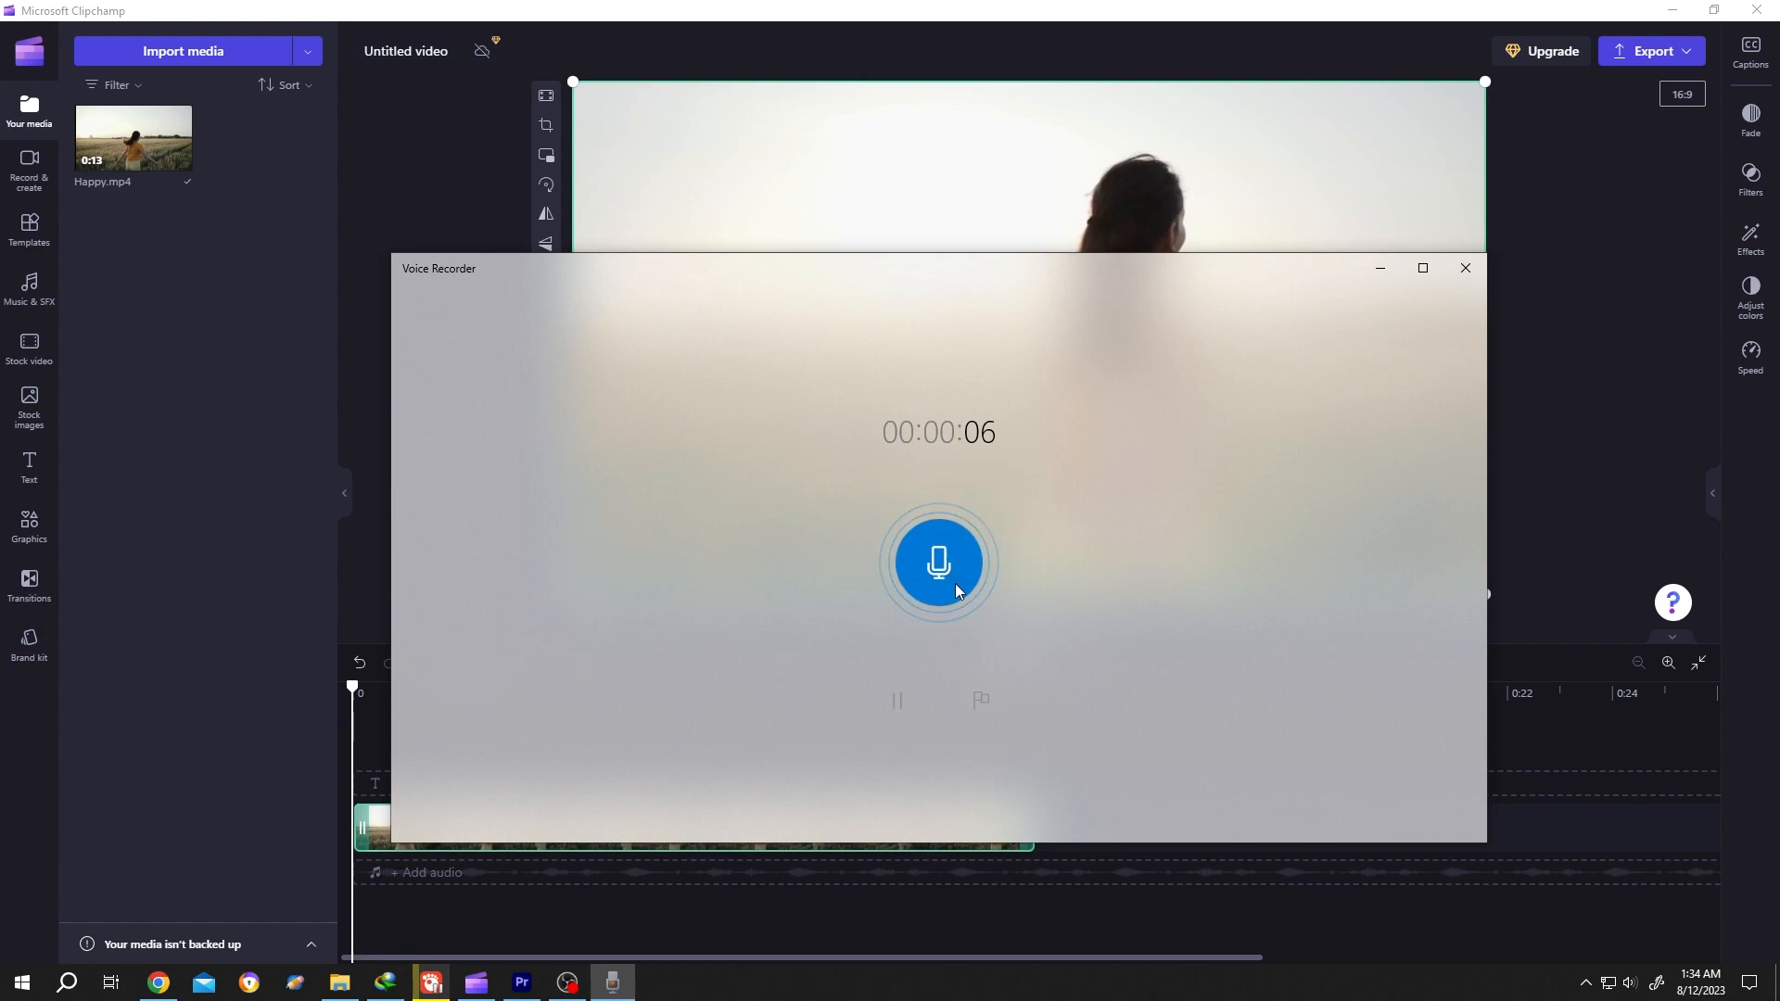
Step: Select the new Recording (6) and bring up its more-options menu
{"action": "left_click", "coordinate": [938, 564]}
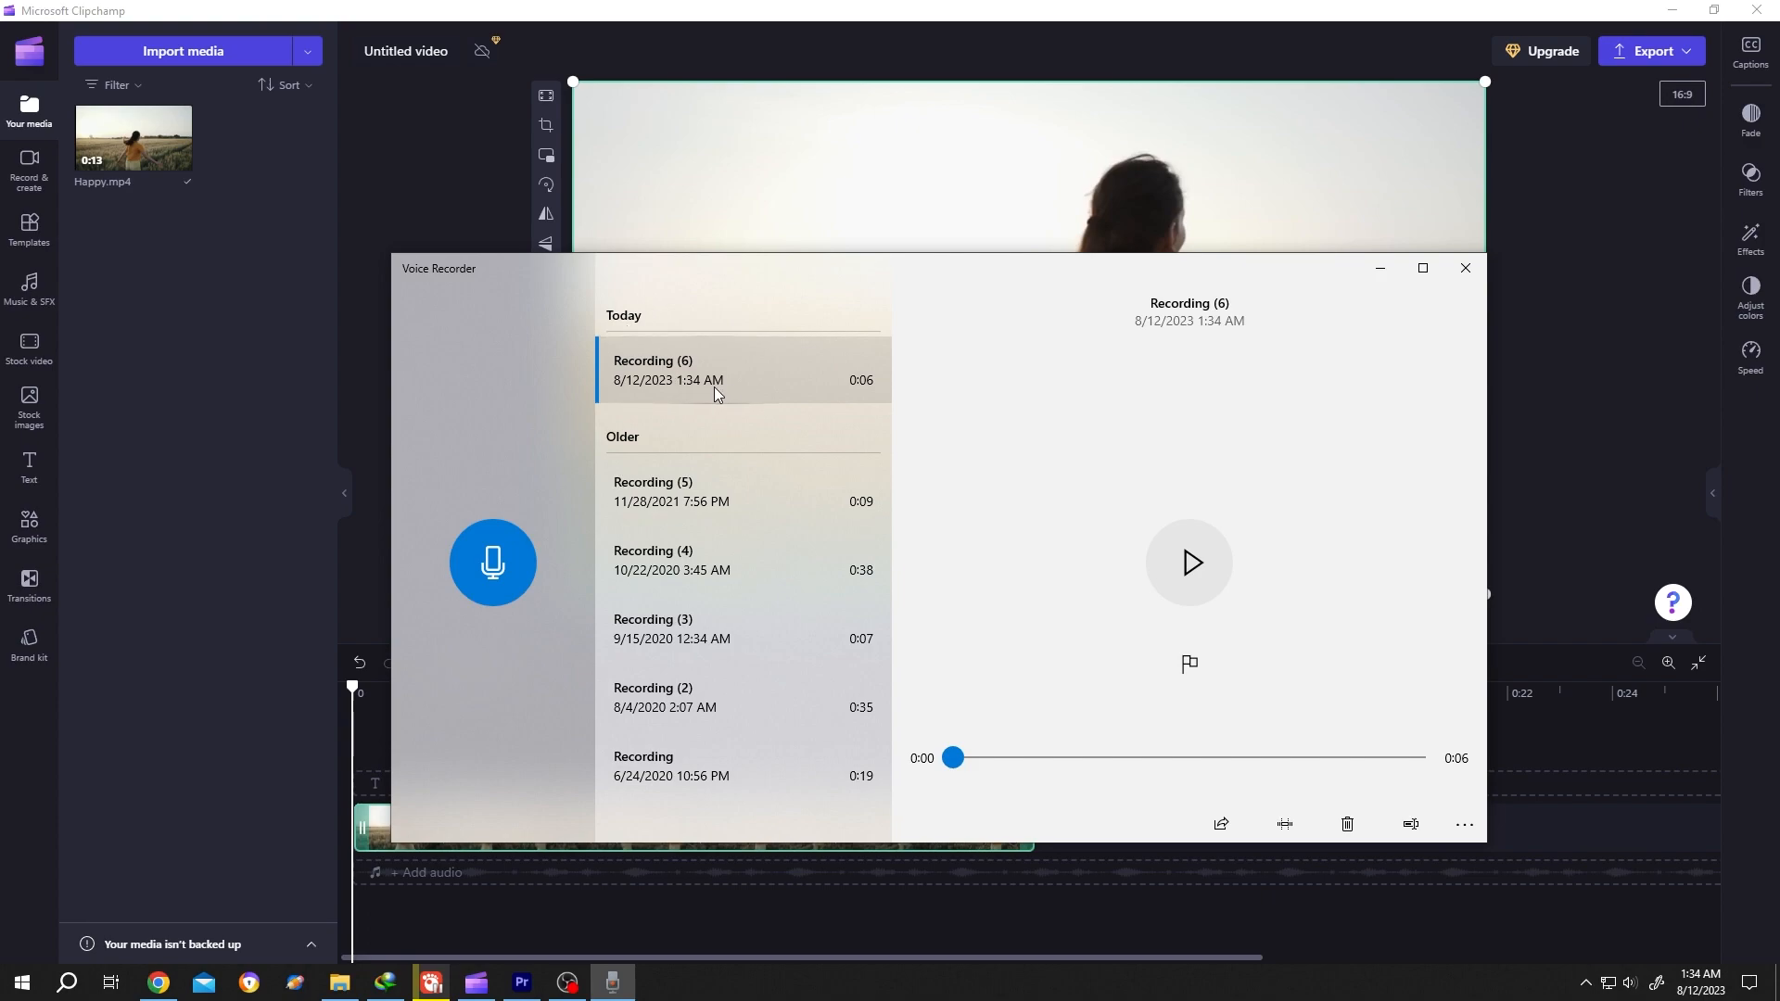
{"action": "mouse_move", "coordinate": [845, 391]}
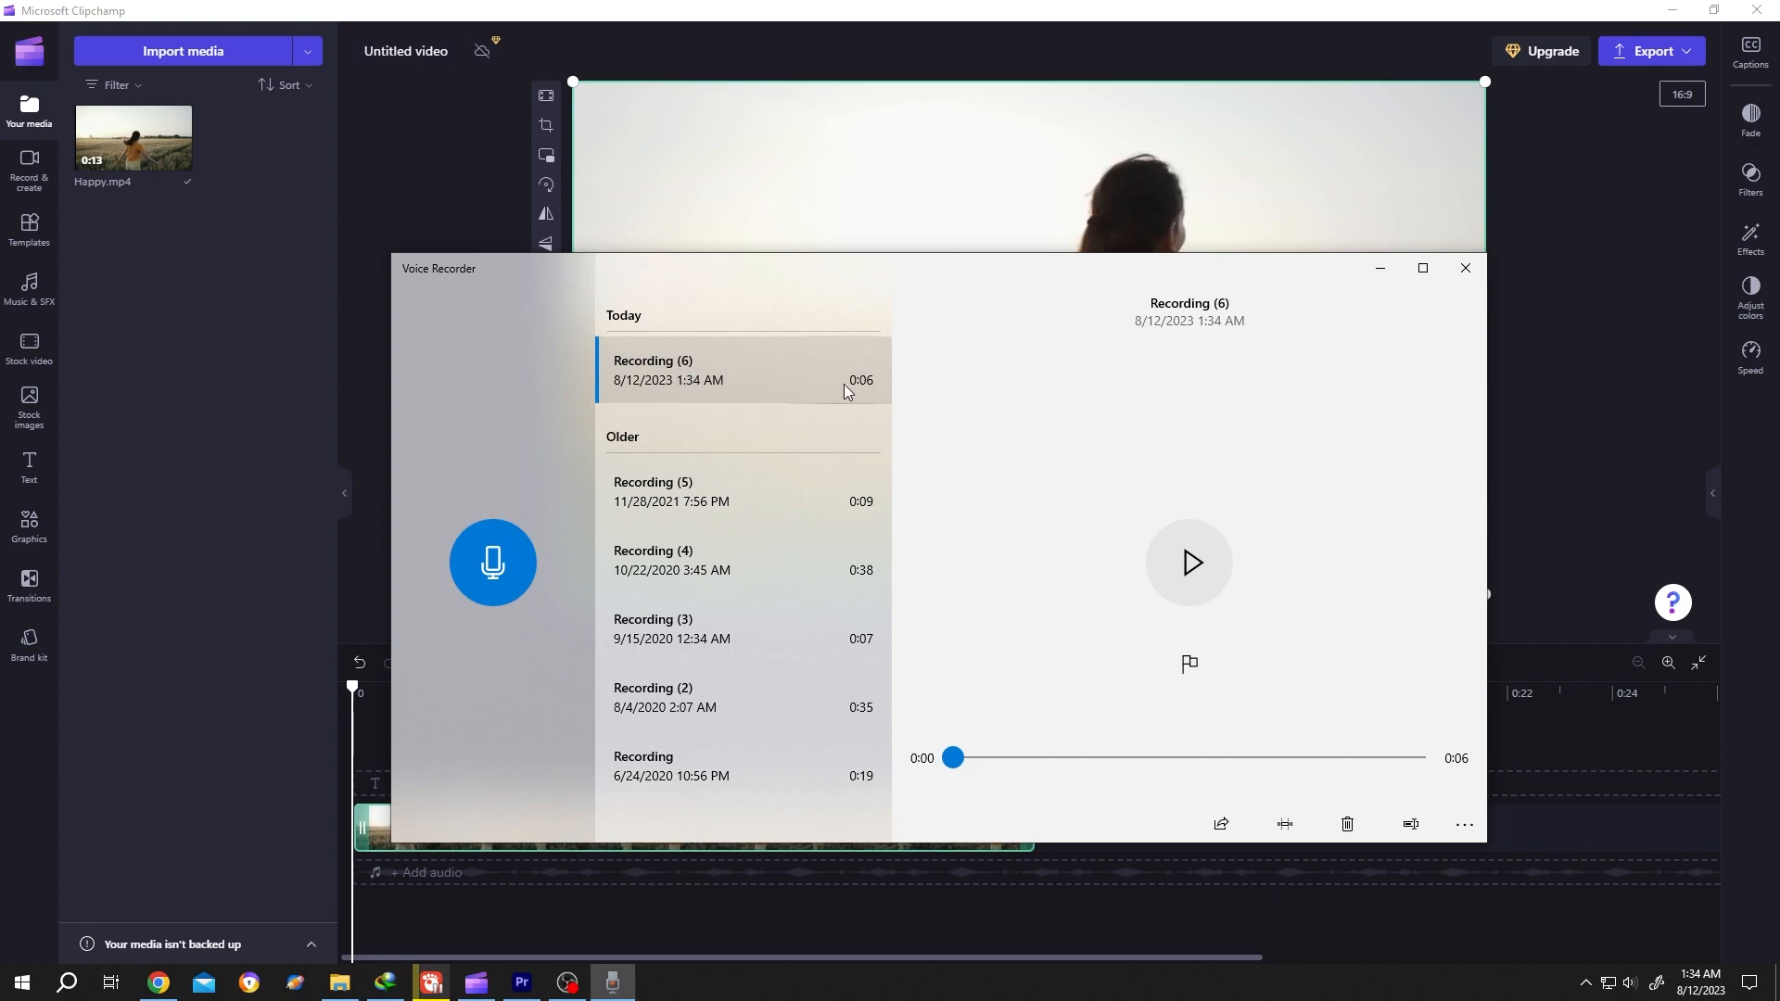
{"action": "left_click", "coordinate": [1465, 818]}
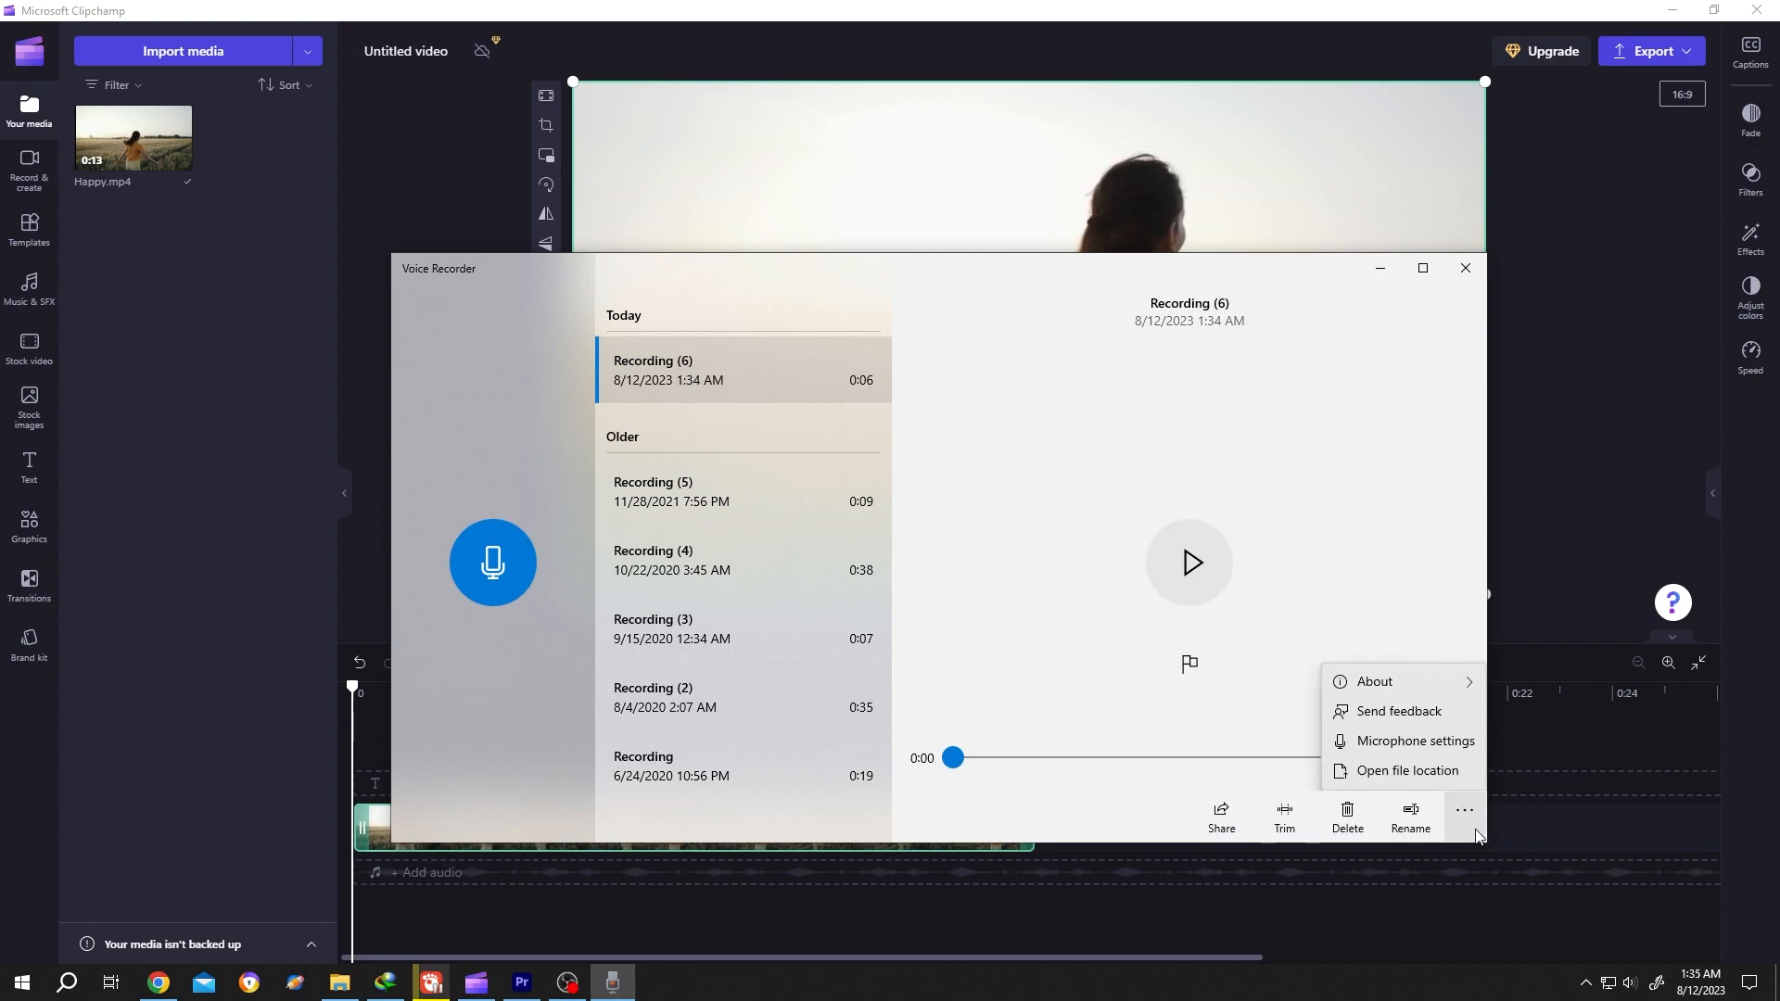
Step: Reveal Recording (6).m4a in its folder and bring it into Clipchamp's media library
{"action": "left_click", "coordinate": [1397, 782]}
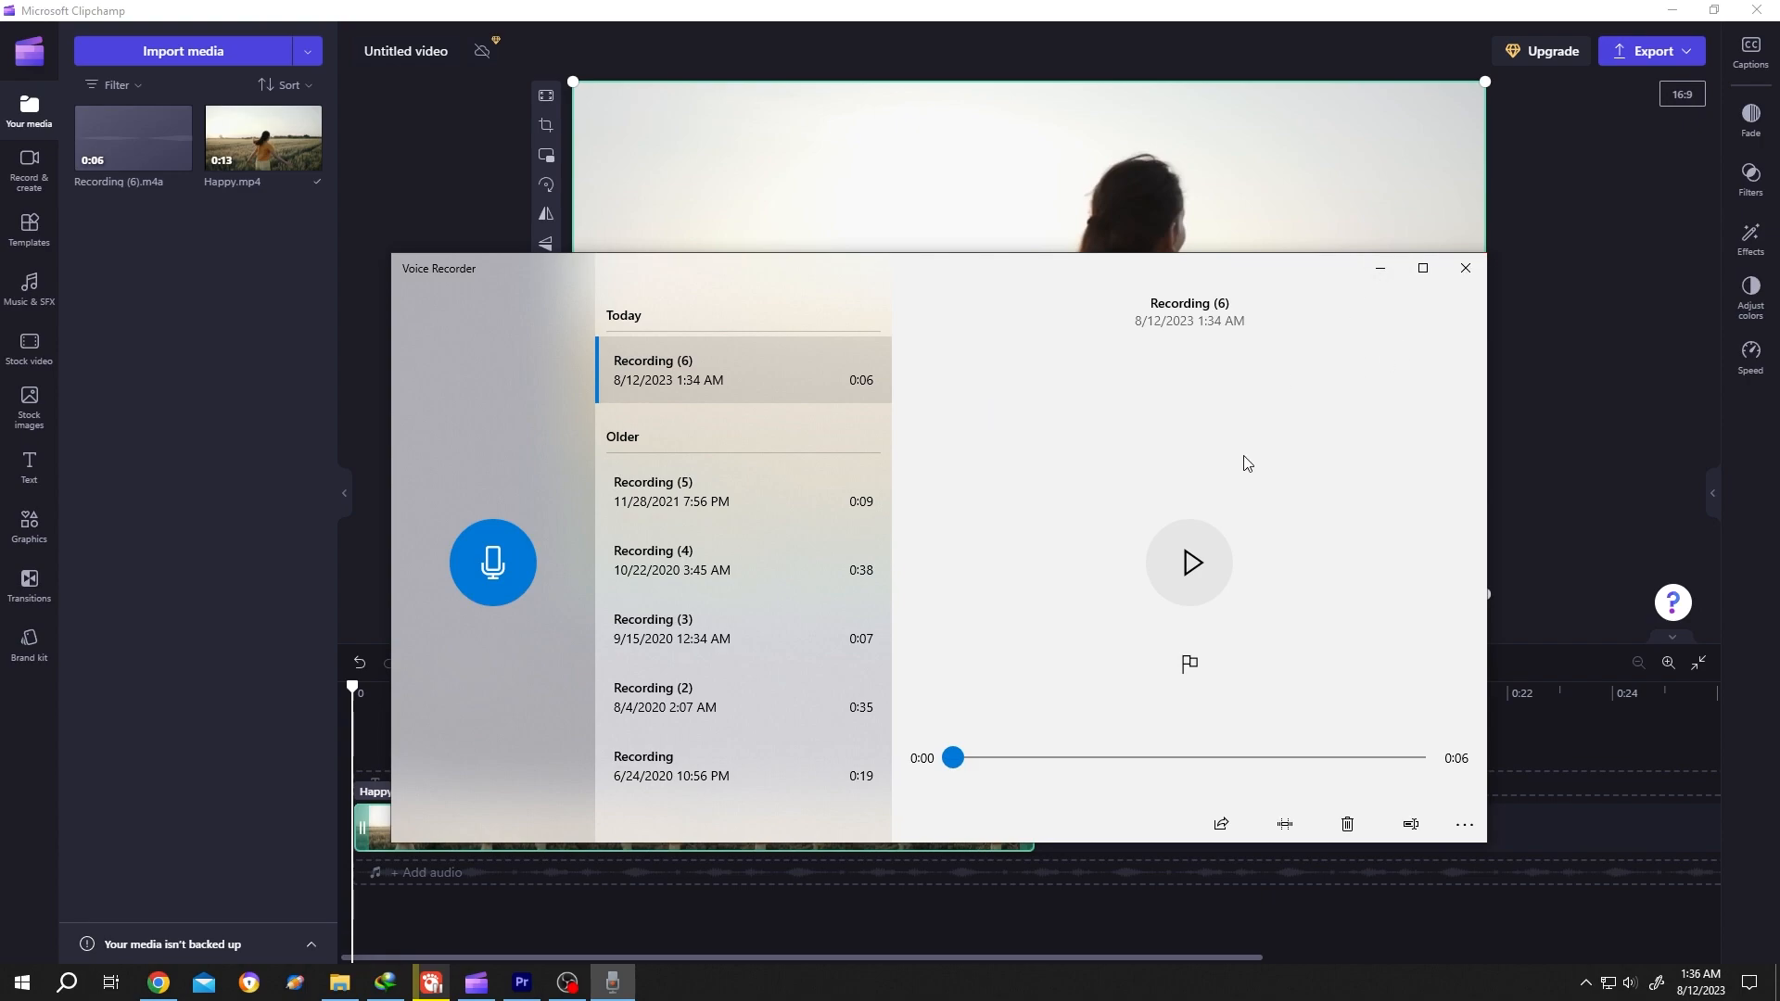
Step: Drag Recording (6).m4a onto the audio layer under Happy.mp4 and play it back
{"action": "left_click", "coordinate": [1465, 267]}
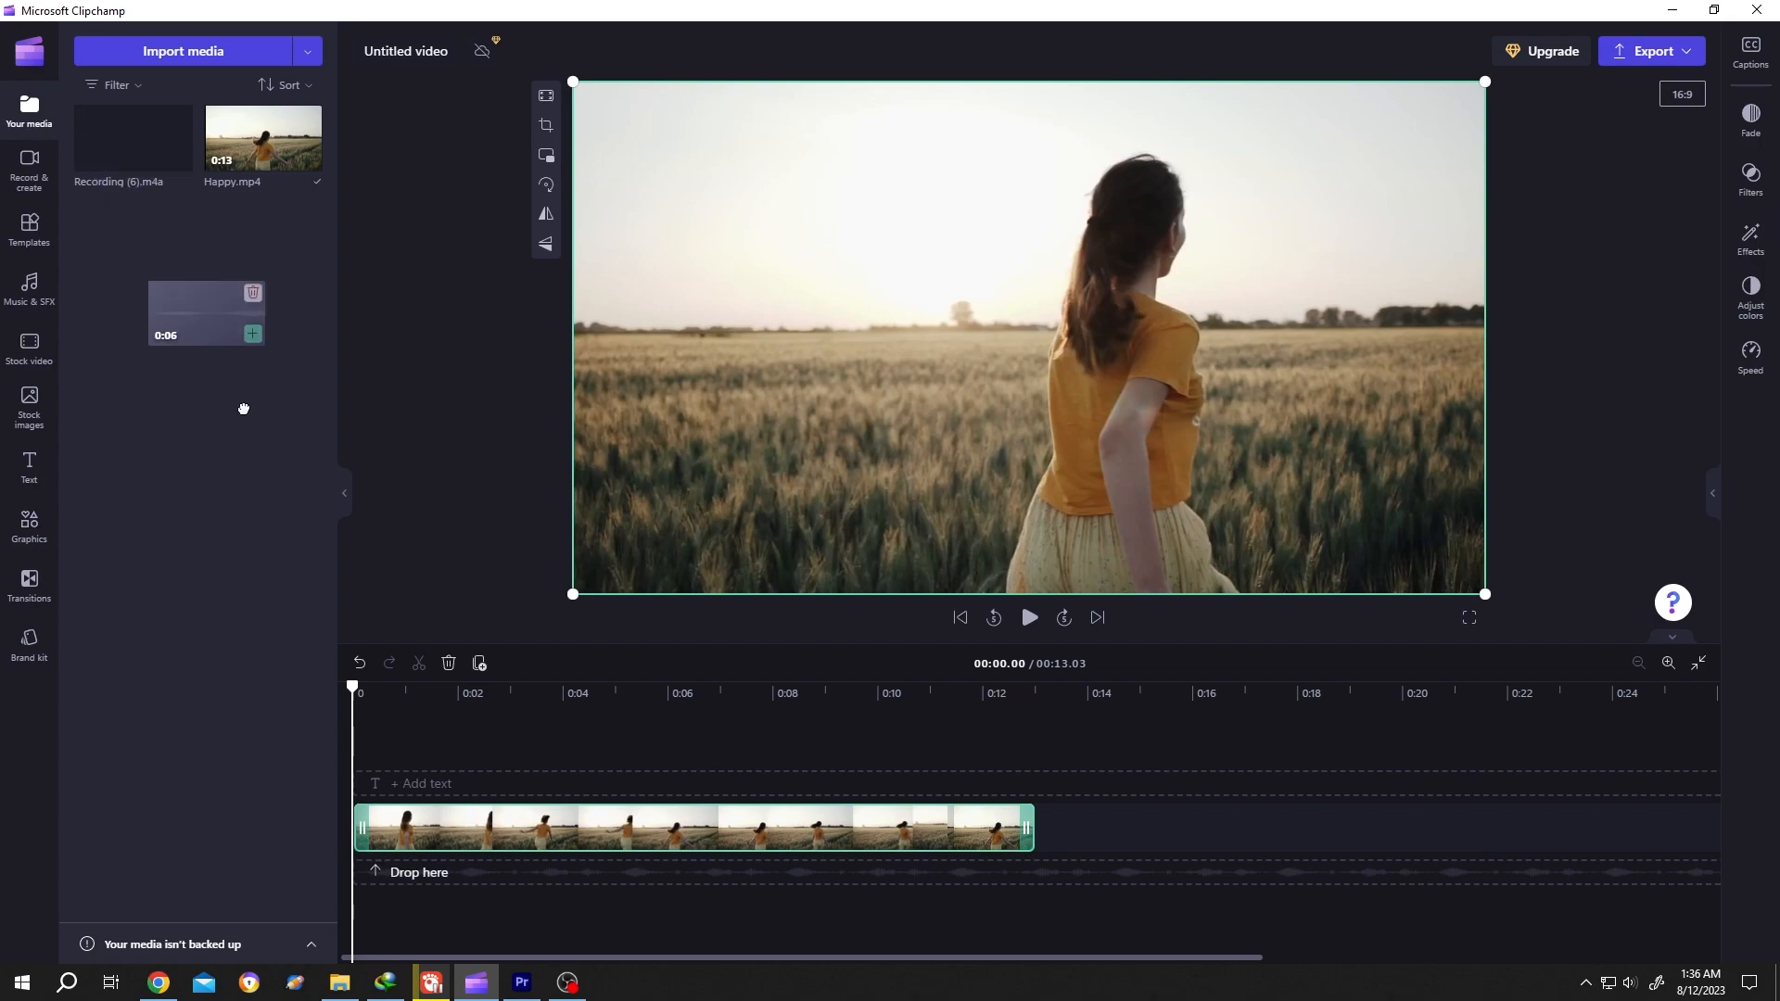
{"action": "left_click_drag", "start_coordinate": [206, 312], "coordinate": [522, 872]}
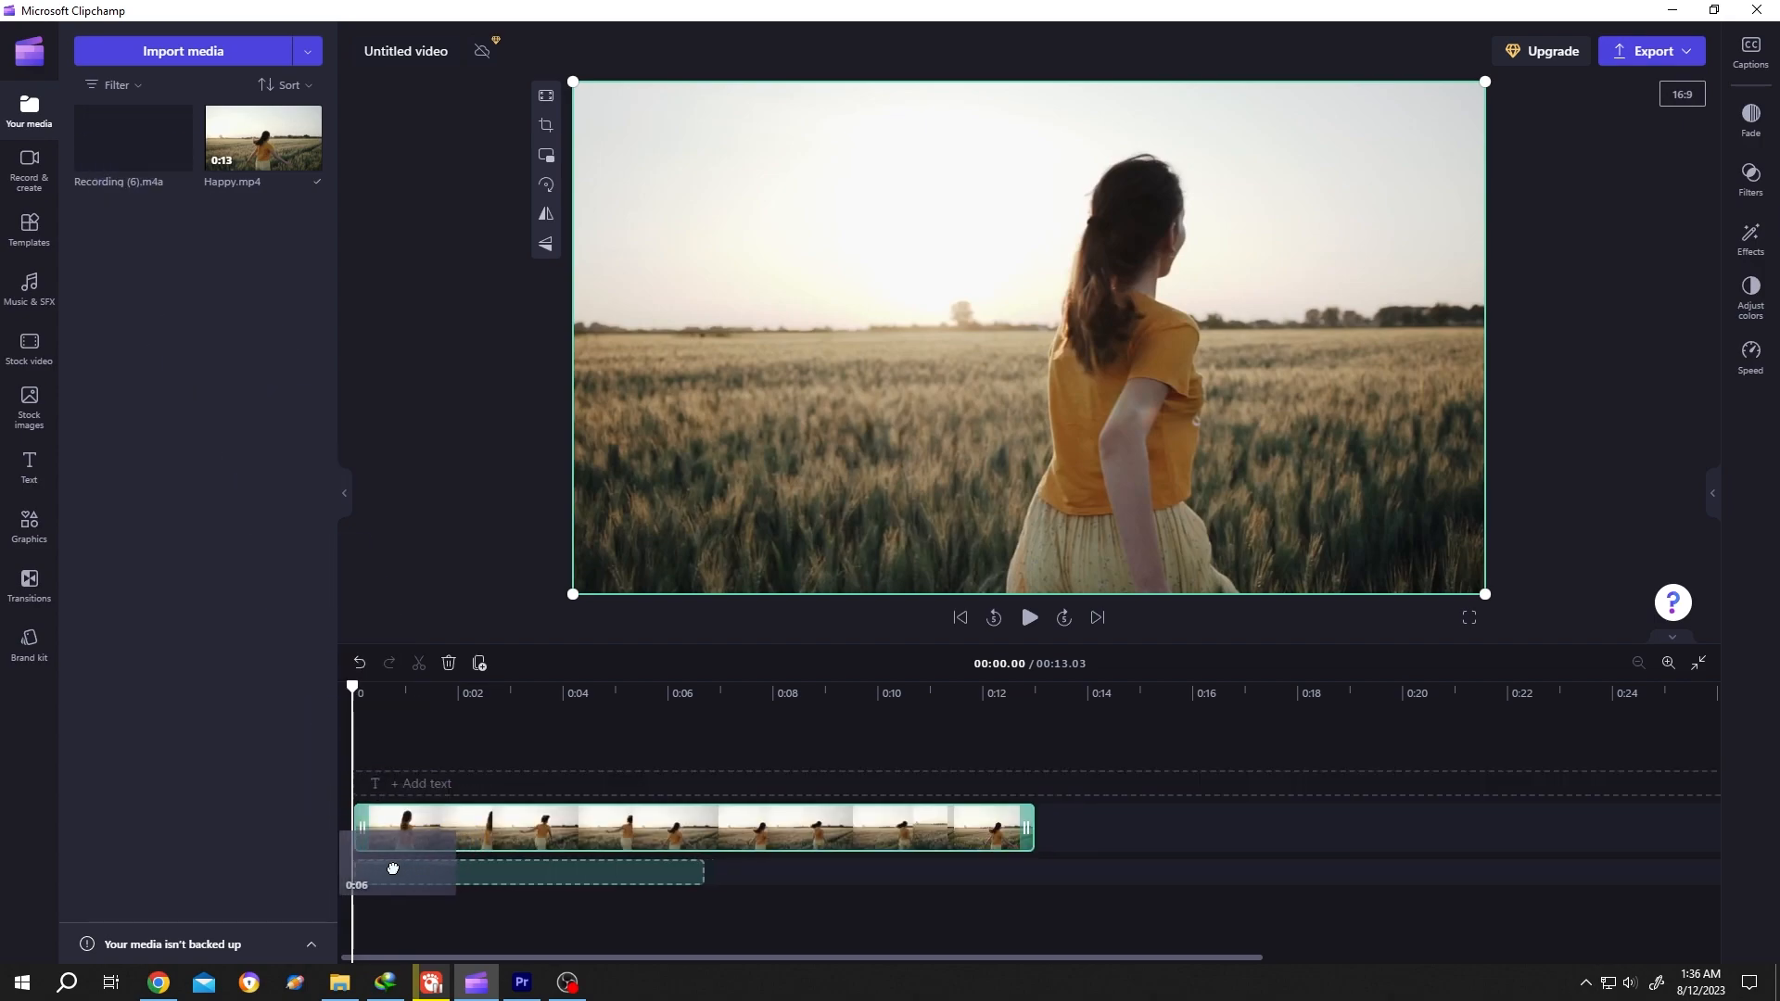
{"action": "left_click", "coordinate": [1028, 617]}
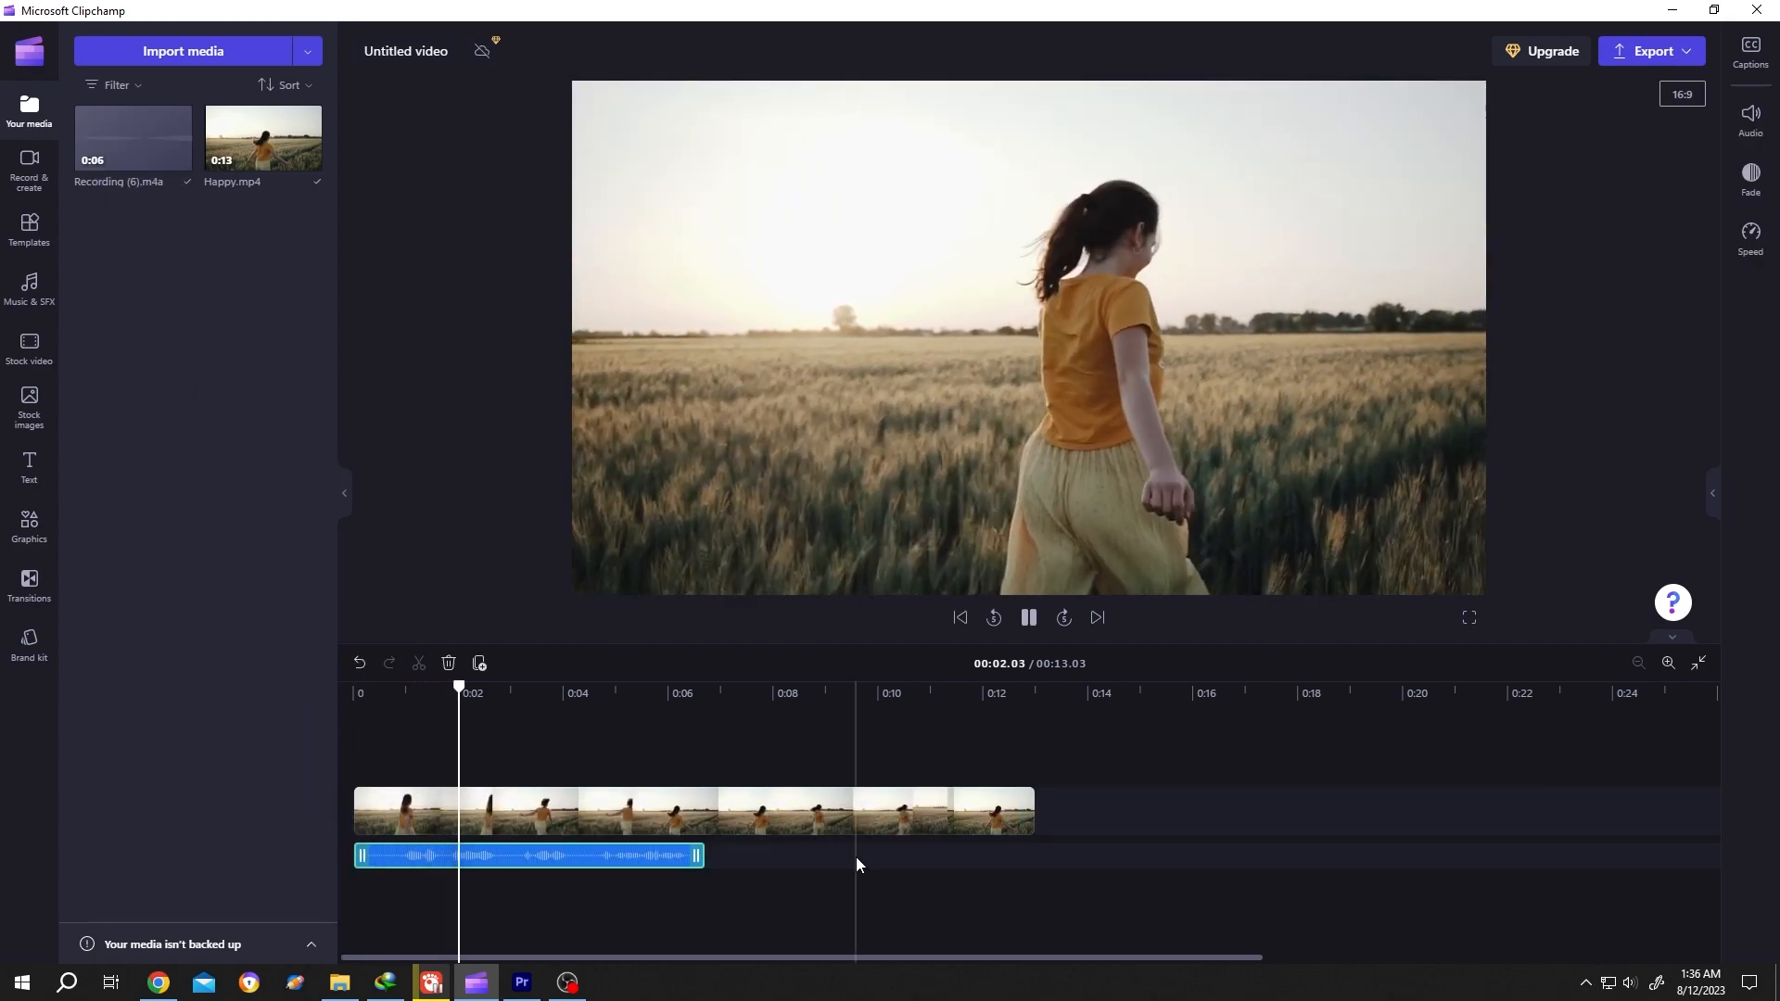